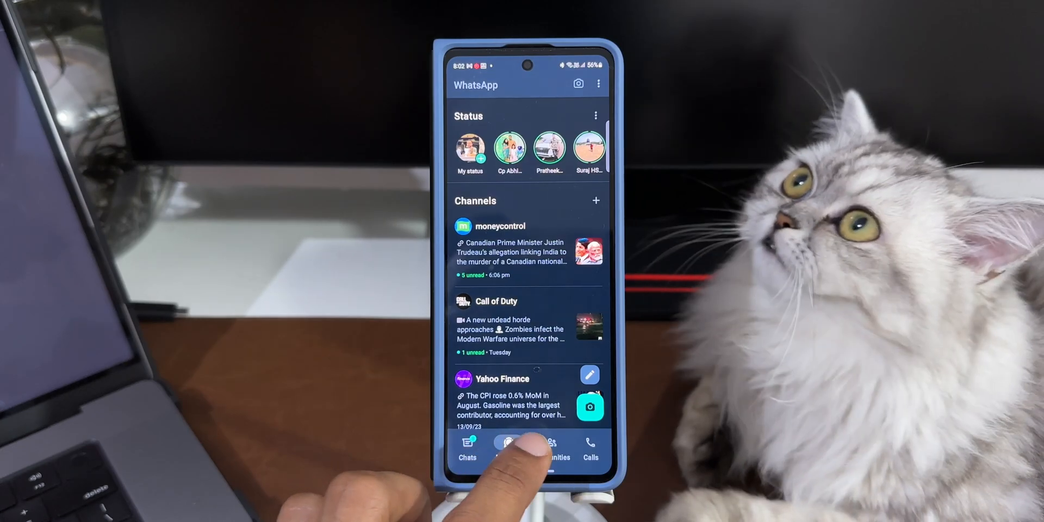
# - Browse the Communities and Updates sections, return to Chats, and briefly check the three-dot menu
pyautogui.click(549, 446)
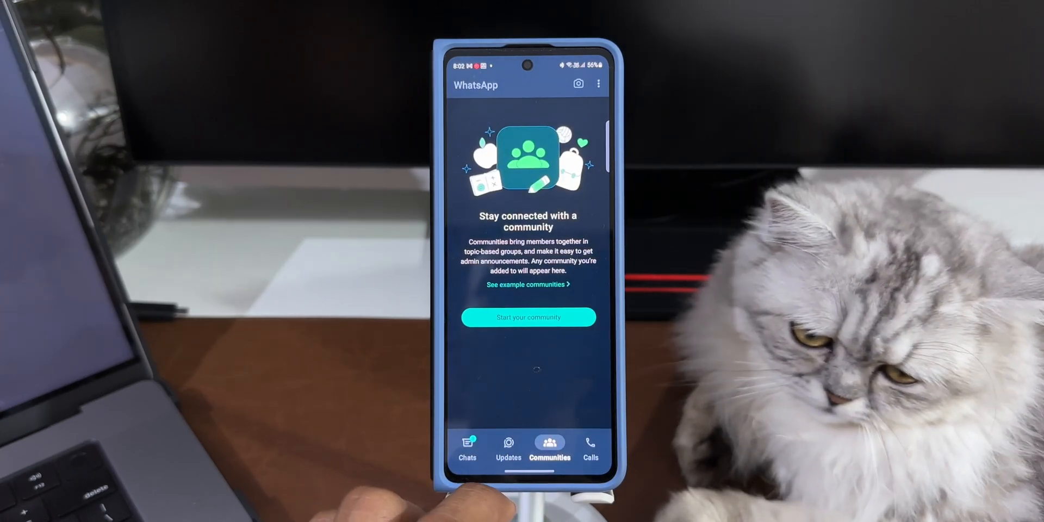
pyautogui.click(508, 446)
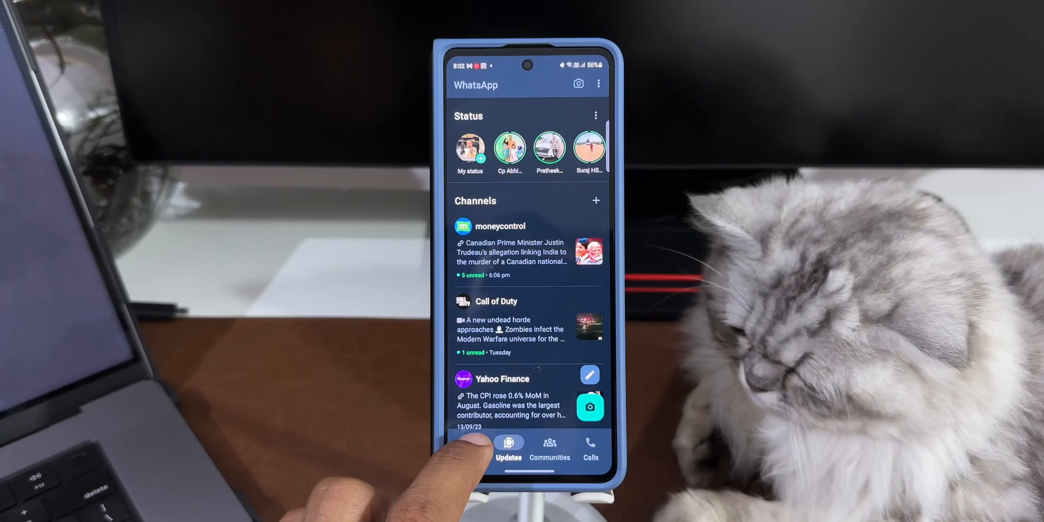
pyautogui.click(468, 448)
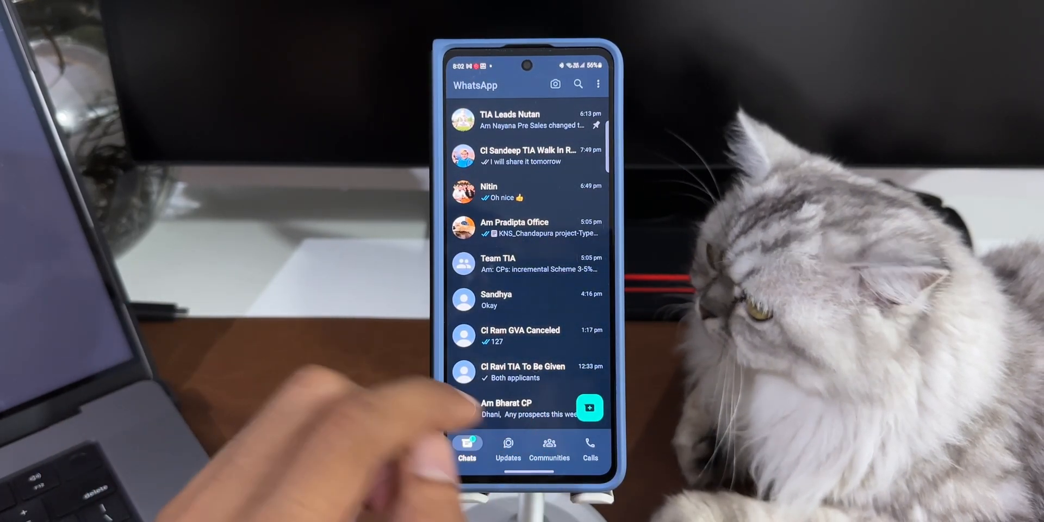
pyautogui.click(598, 84)
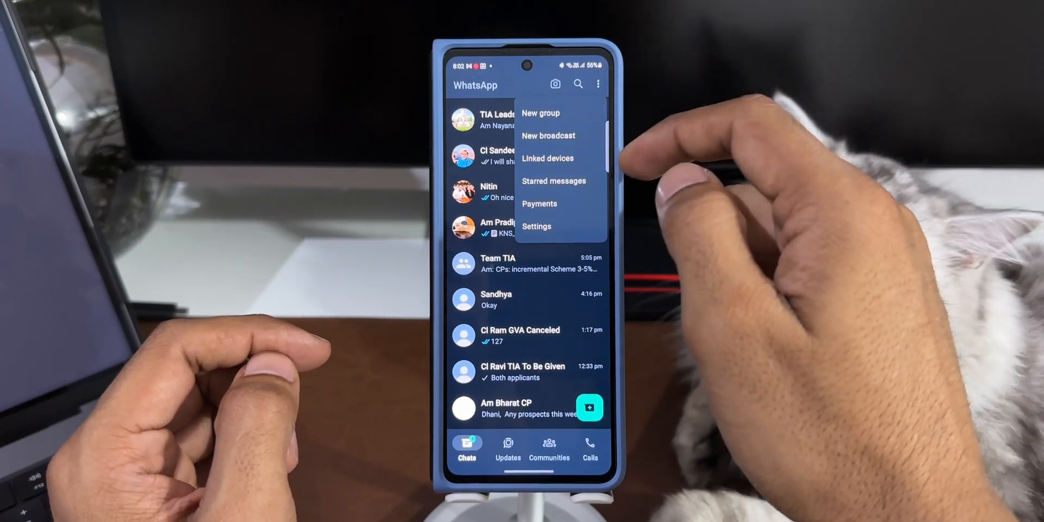
pyautogui.click(536, 226)
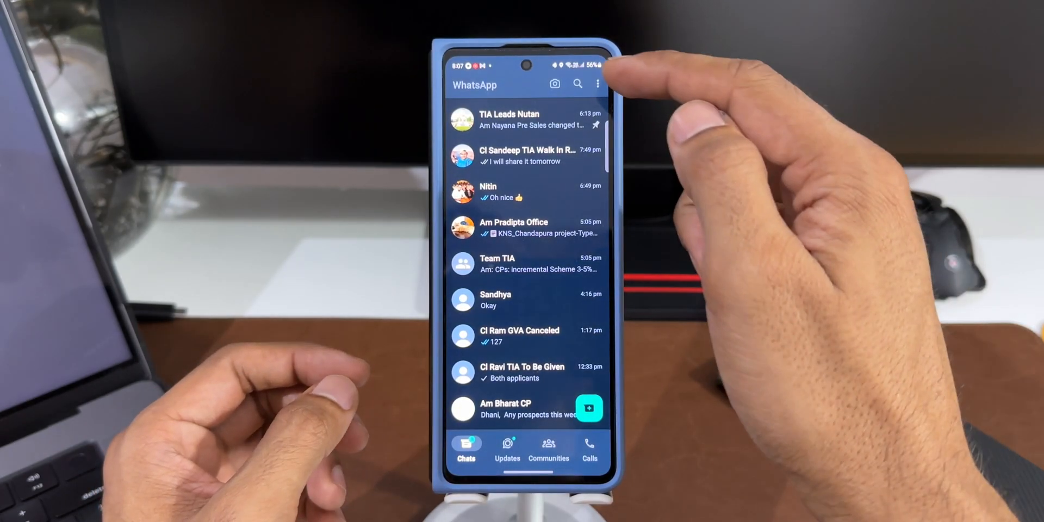
# - Go to Settings > Account > Add account to show the sheet of accounts on this phone
pyautogui.click(597, 83)
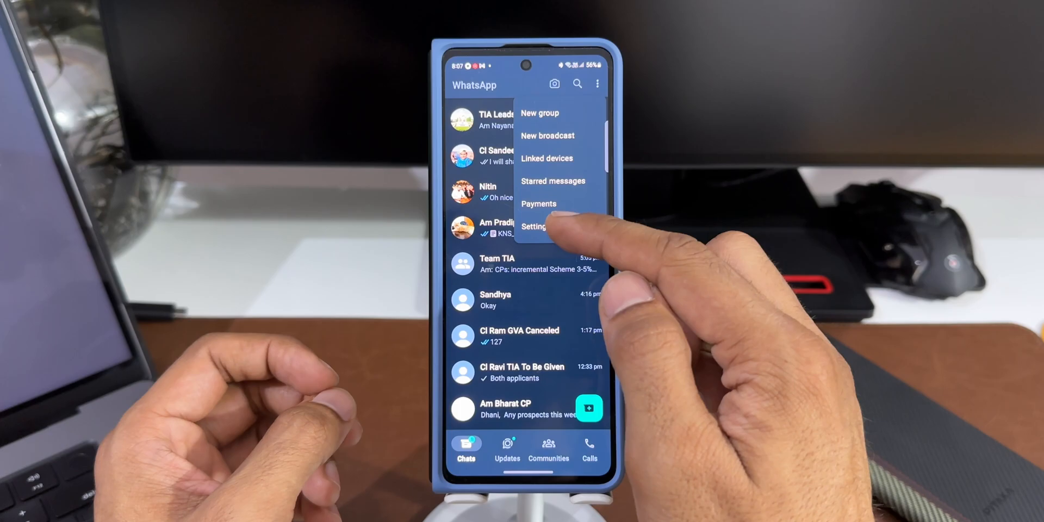
pyautogui.click(532, 226)
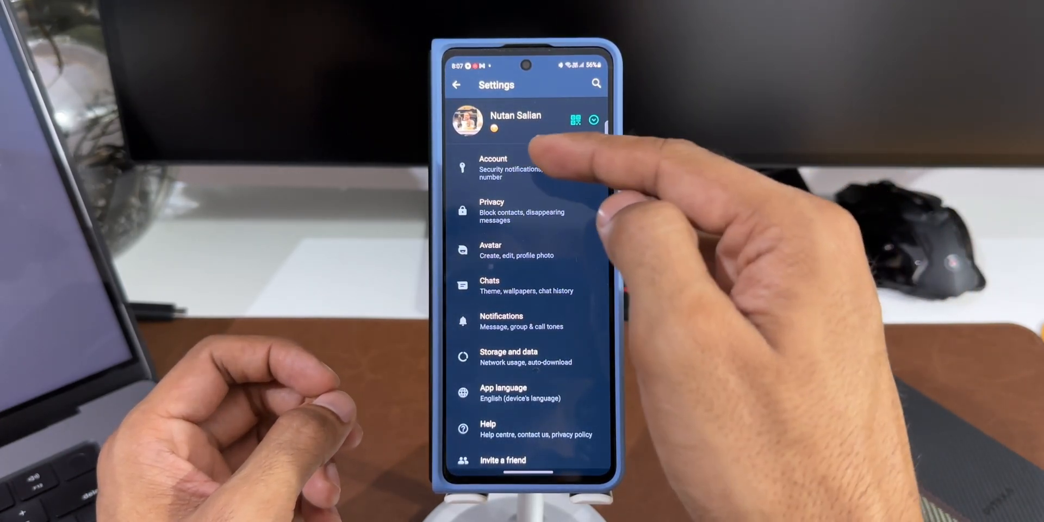
pyautogui.click(493, 166)
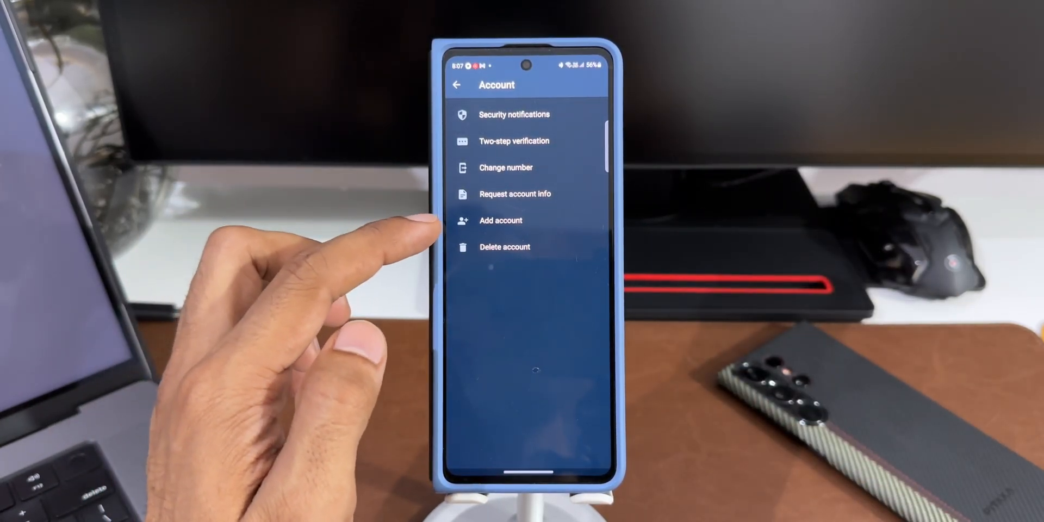
pyautogui.click(519, 221)
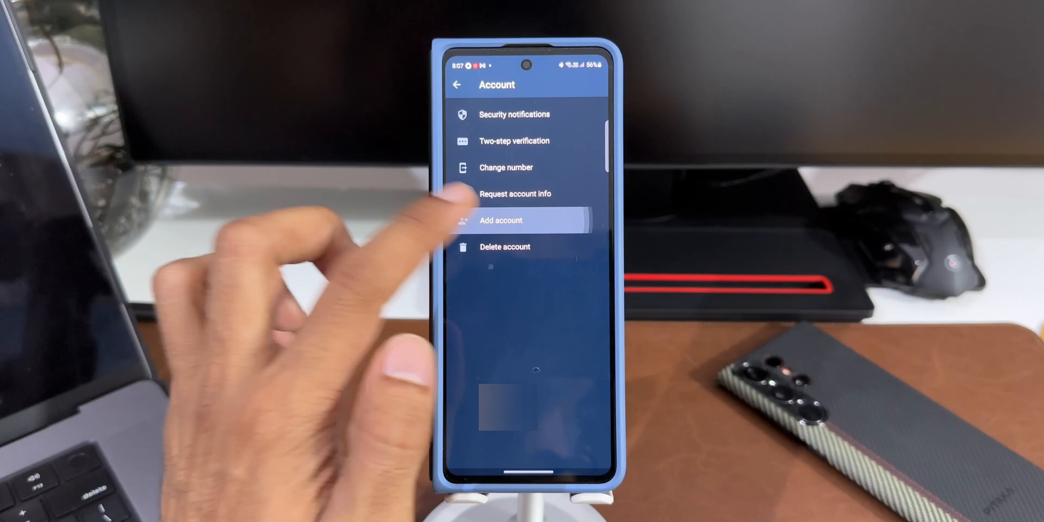
pyautogui.click(500, 221)
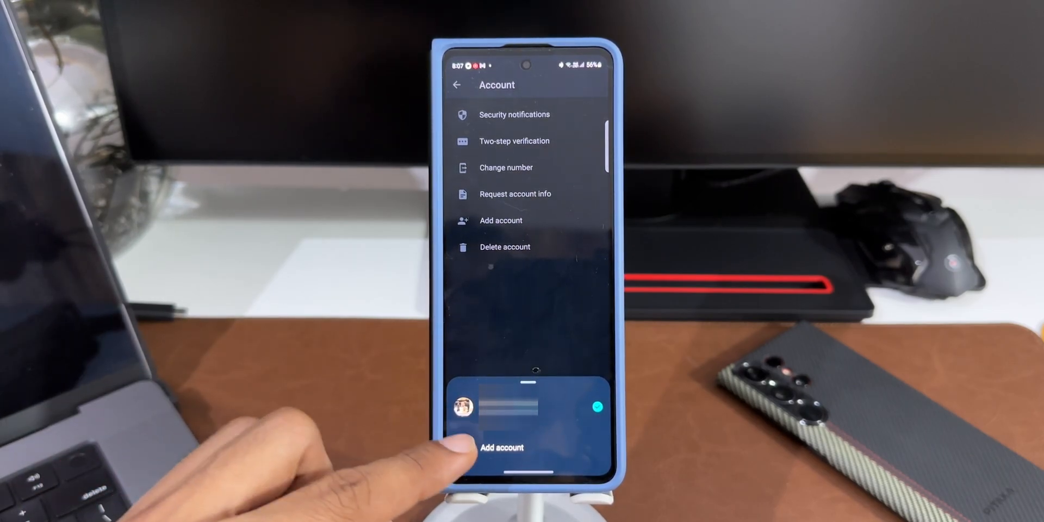
# - Start a new account, agree to the terms, and submit and confirm its phone number
pyautogui.click(501, 447)
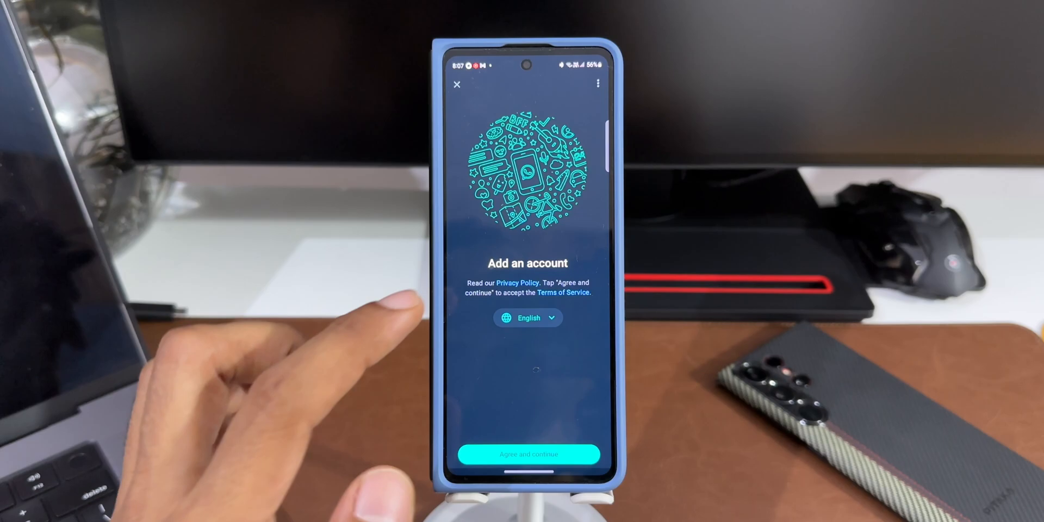
pyautogui.click(527, 454)
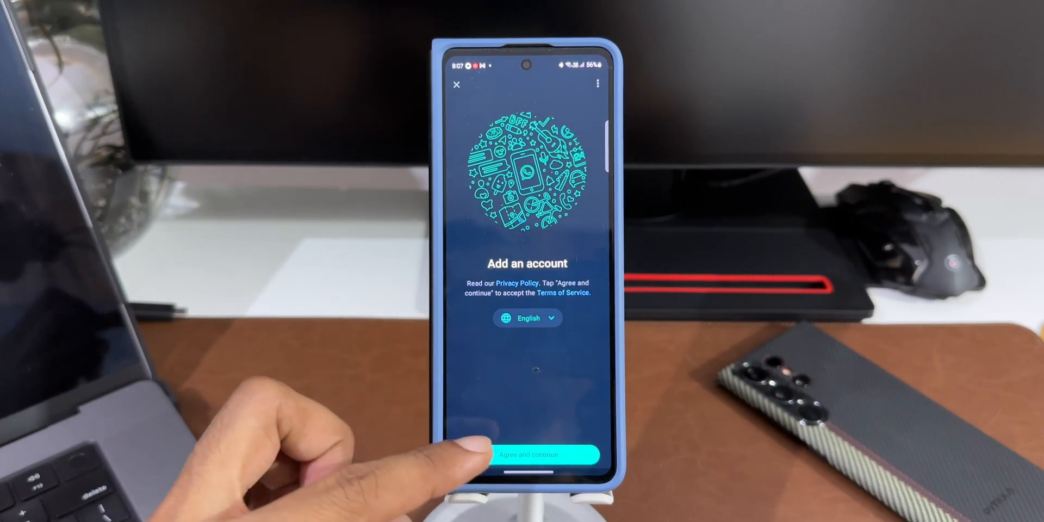
pyautogui.click(526, 456)
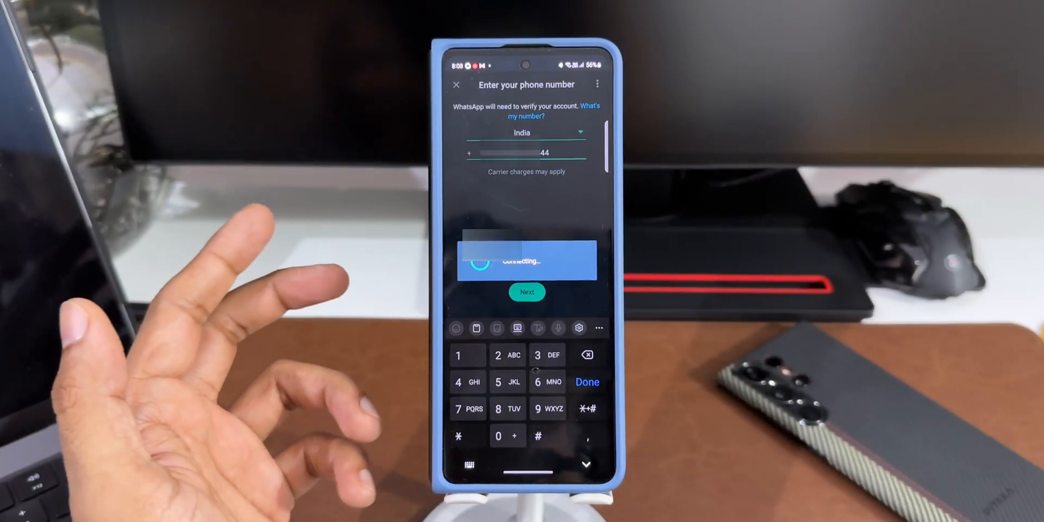
pyautogui.click(526, 292)
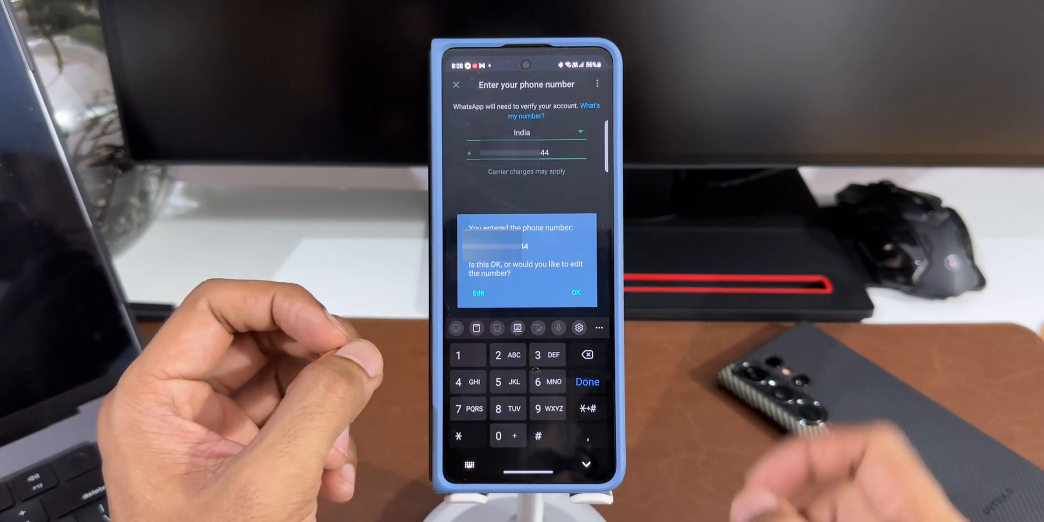
pyautogui.click(575, 293)
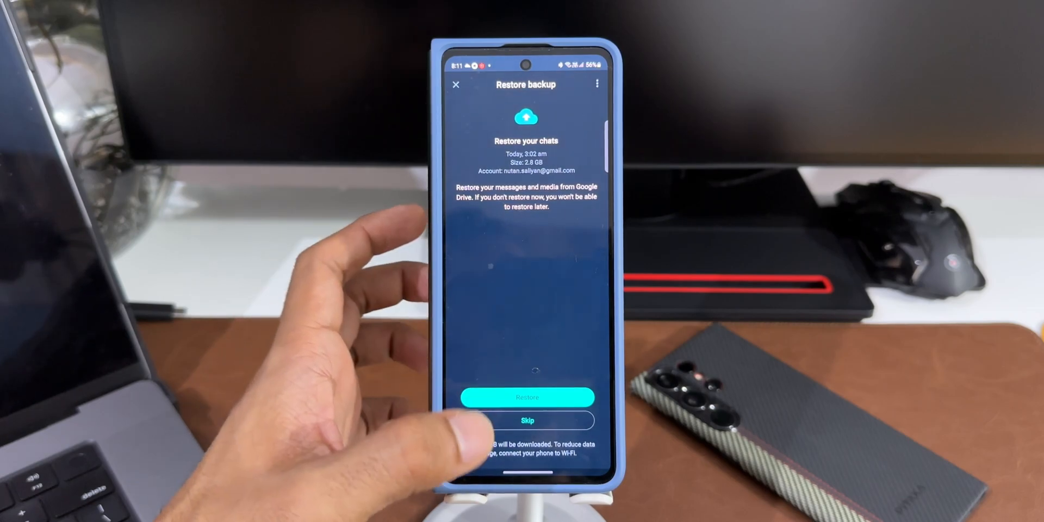
# - Skip the chat backup restore and submit the profile name to finish the new account
pyautogui.click(527, 420)
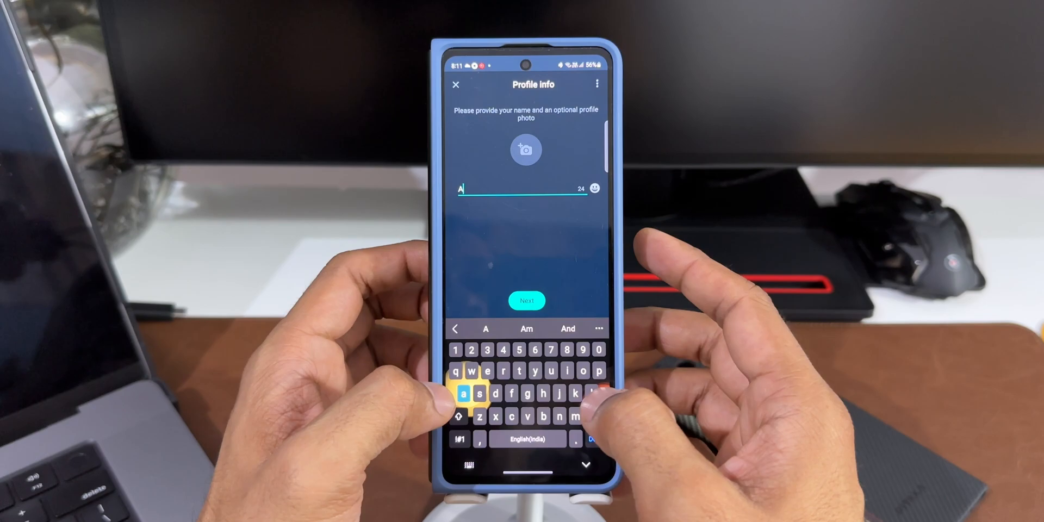
pyautogui.click(526, 301)
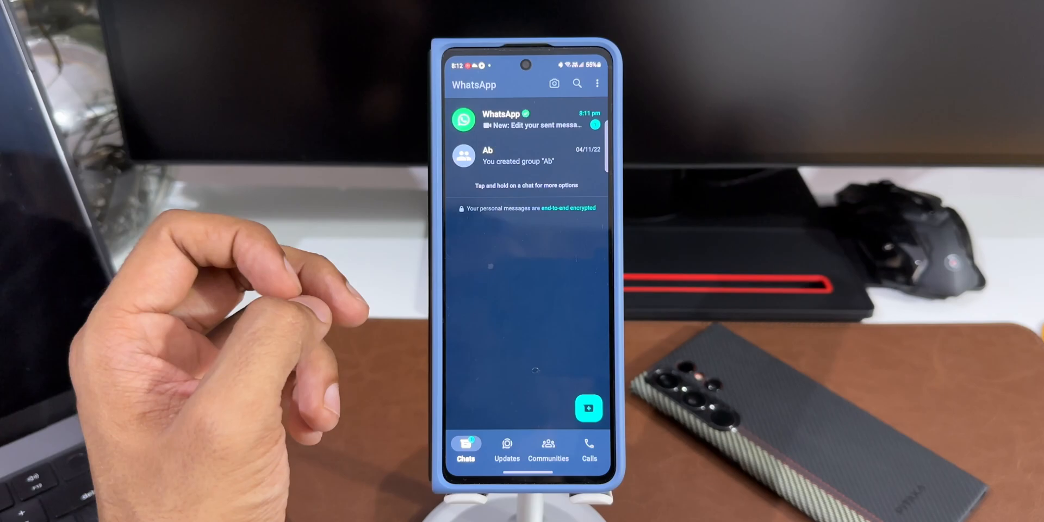
# - Use Switch accounts from the menu to return to the original account's chat list
pyautogui.click(597, 84)
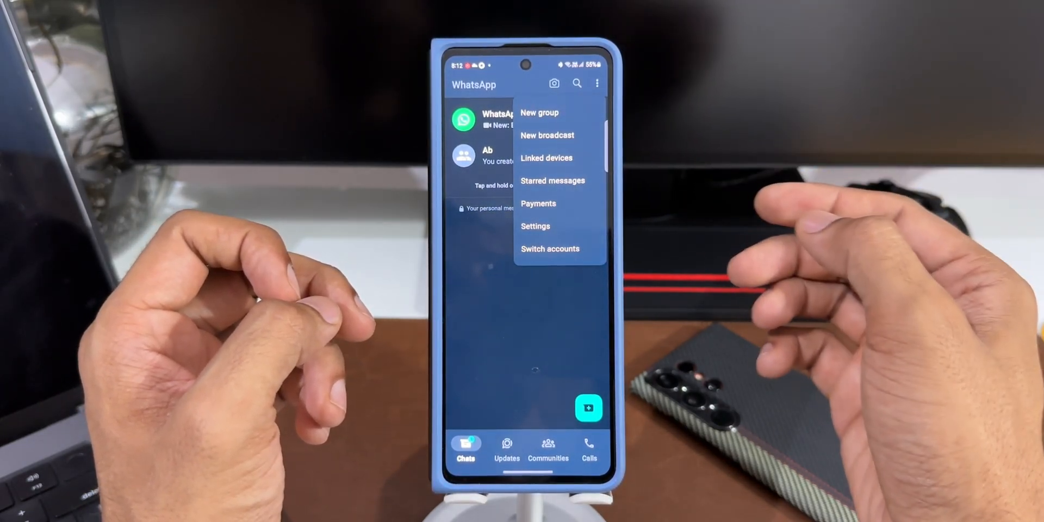
pyautogui.click(535, 226)
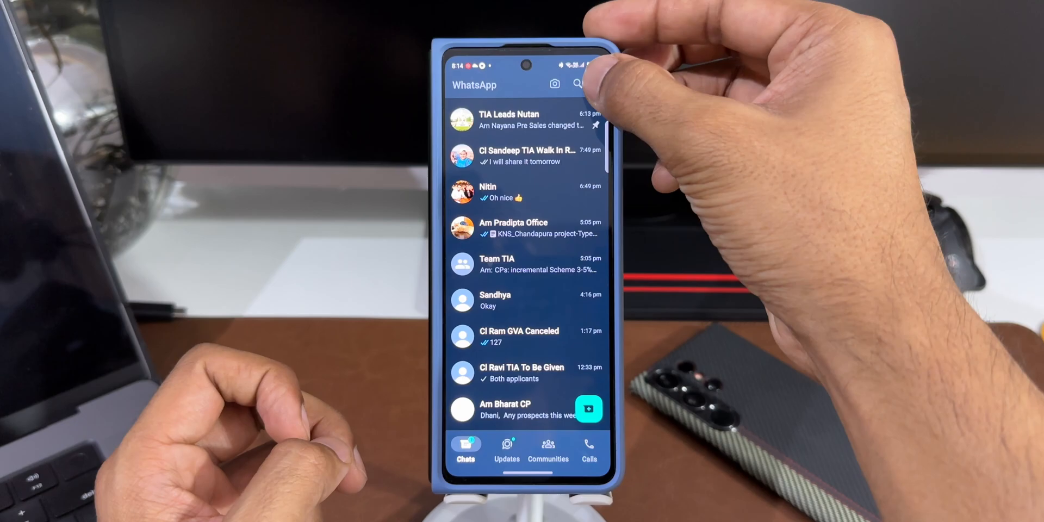
# - Use Switch accounts again to go back to the newly added account
pyautogui.click(597, 83)
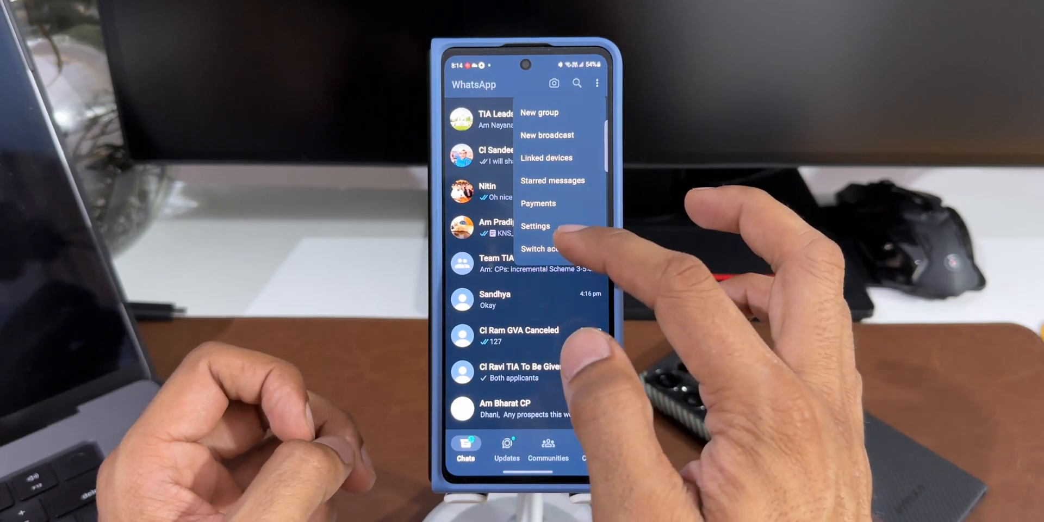
pyautogui.click(536, 227)
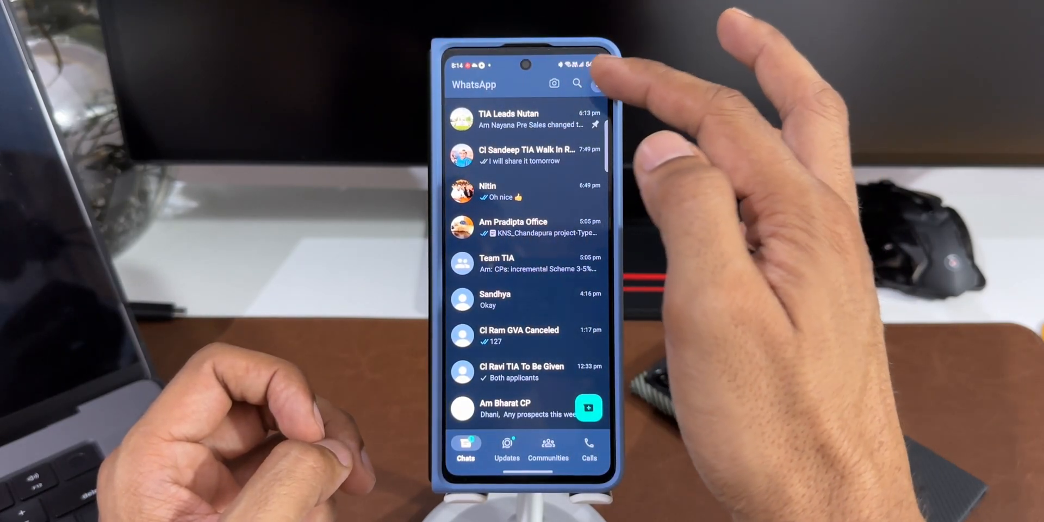
pyautogui.click(597, 84)
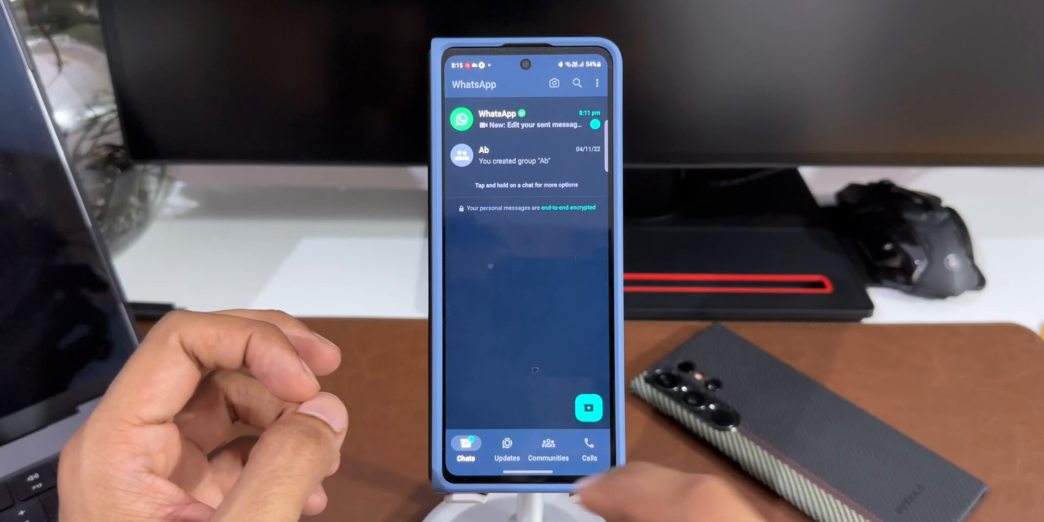
# - Leave WhatsApp for the phone's home screen with the second account still active
pyautogui.press('HOME')
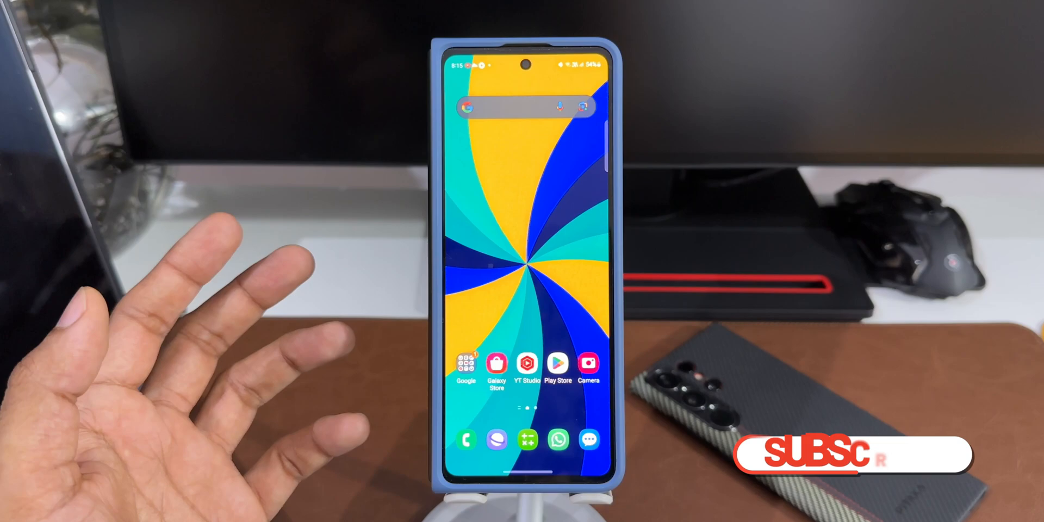
pyautogui.click(853, 456)
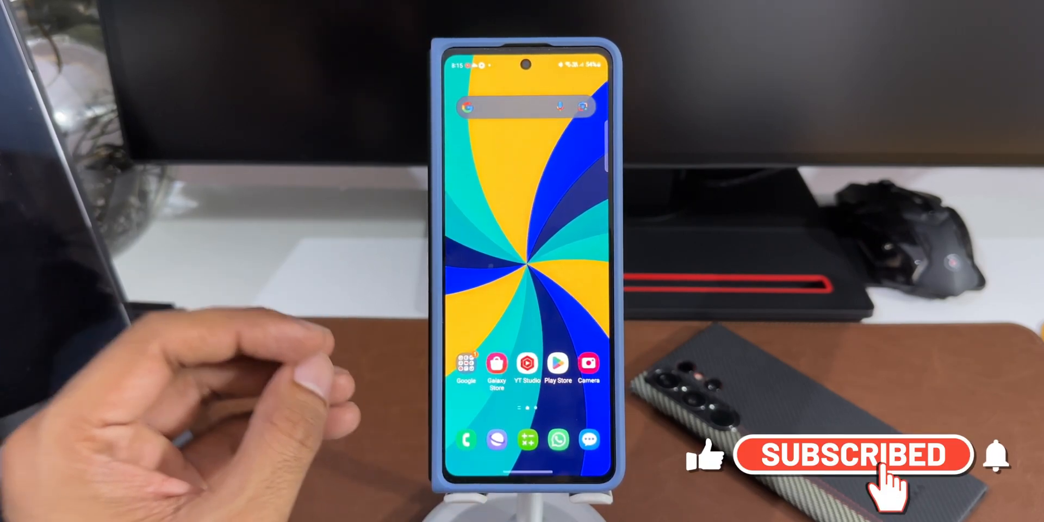